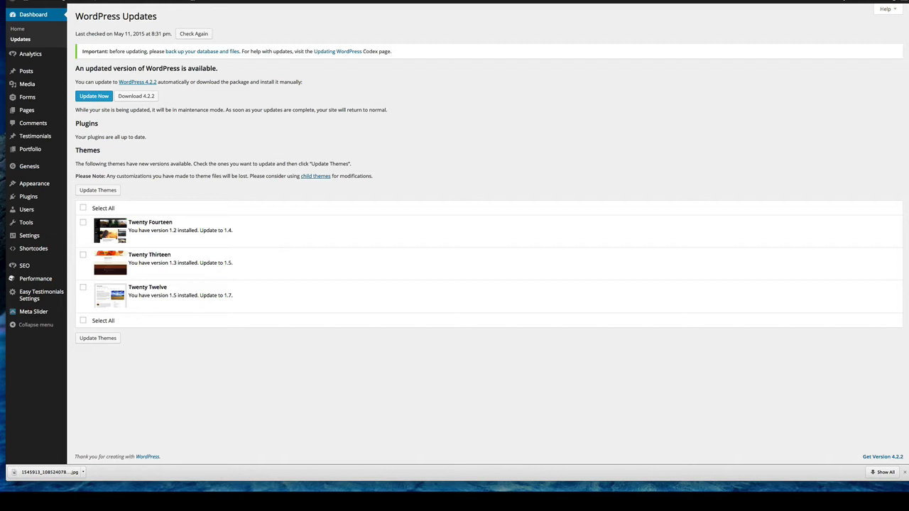
mouse_move(284, 23)
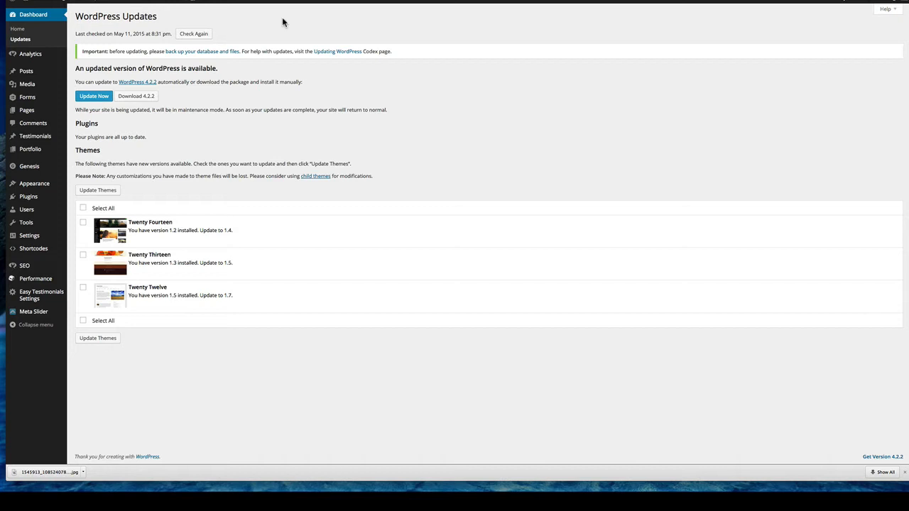
mouse_move(34, 14)
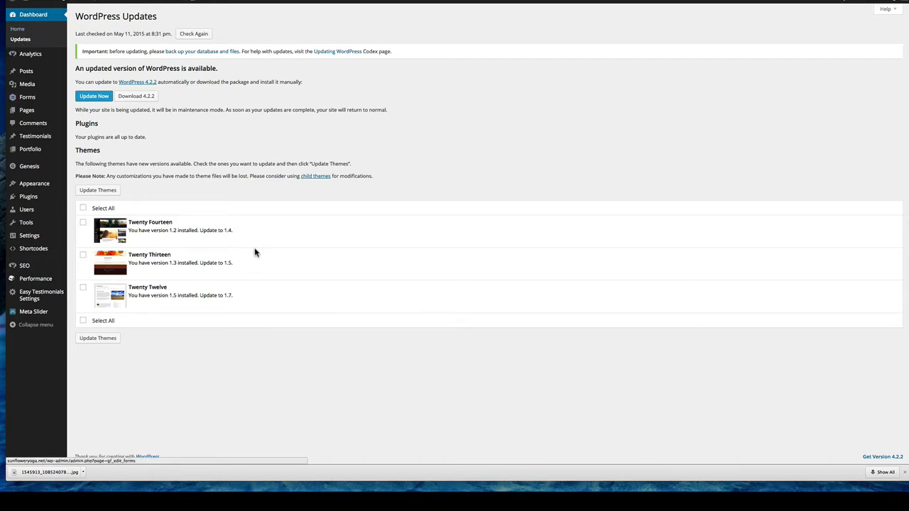
mouse_move(106, 137)
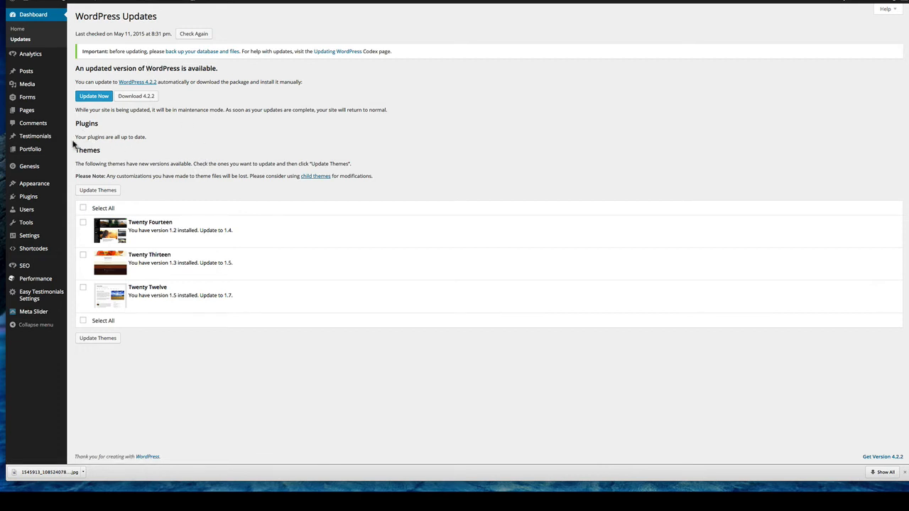
mouse_move(116, 148)
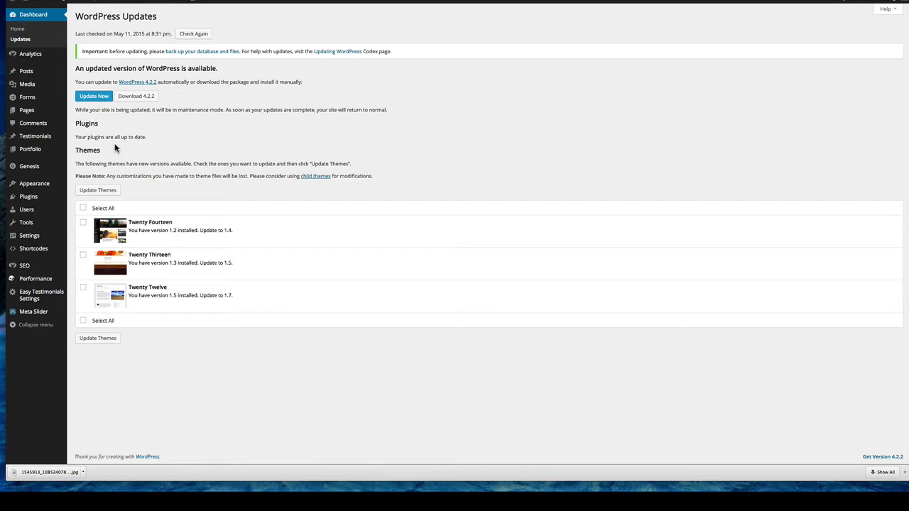
mouse_move(91, 216)
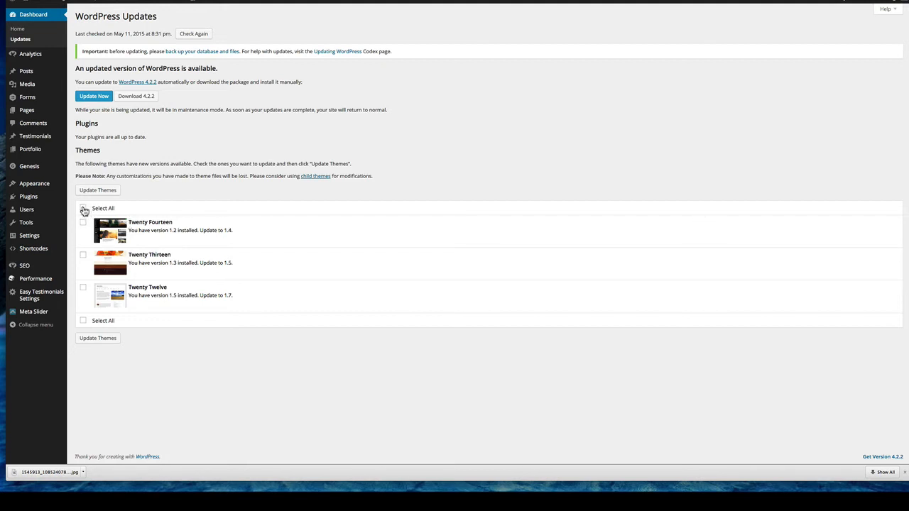
mouse_move(88, 133)
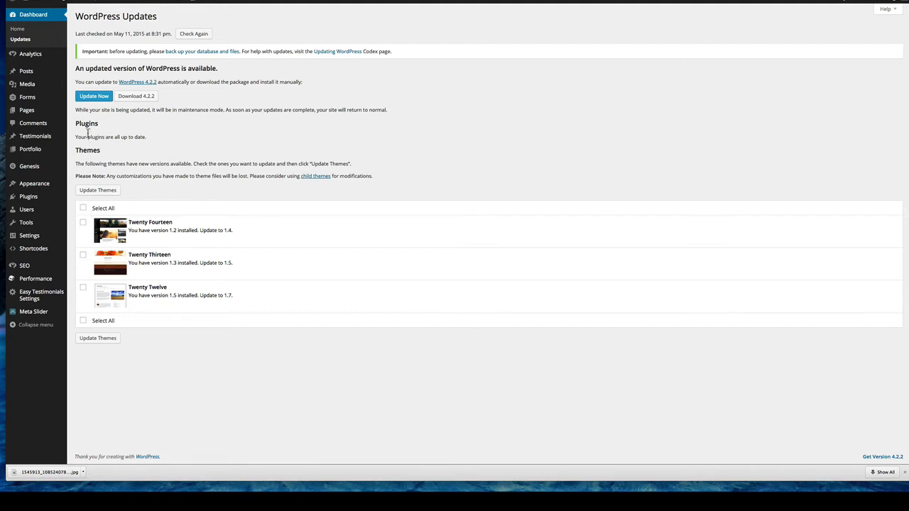
- Select all three themes — Twenty Fourteen, Twenty Thirteen, Twenty Twelve — and start their update
left_click(83, 207)
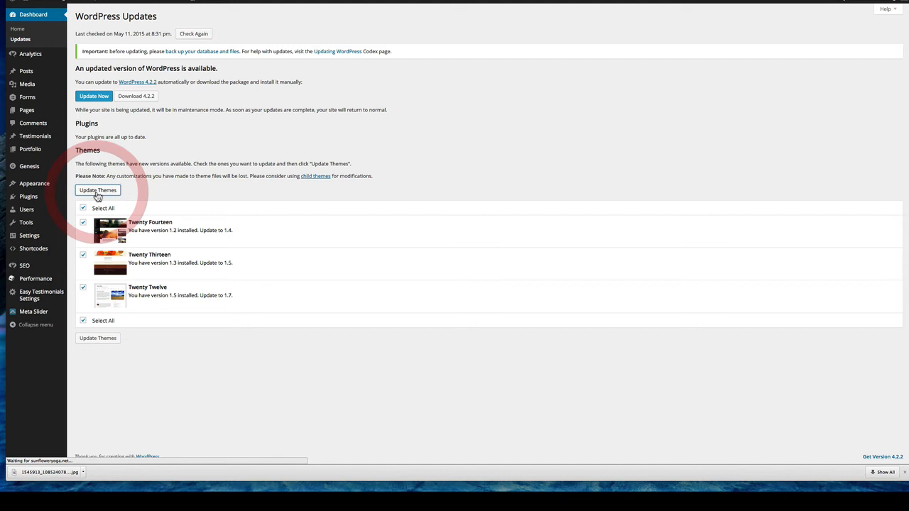
left_click(96, 190)
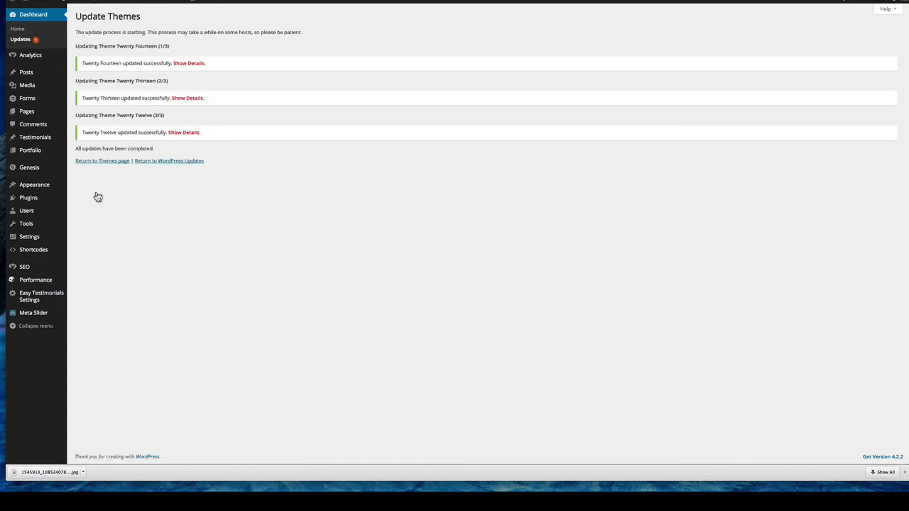
mouse_move(169, 161)
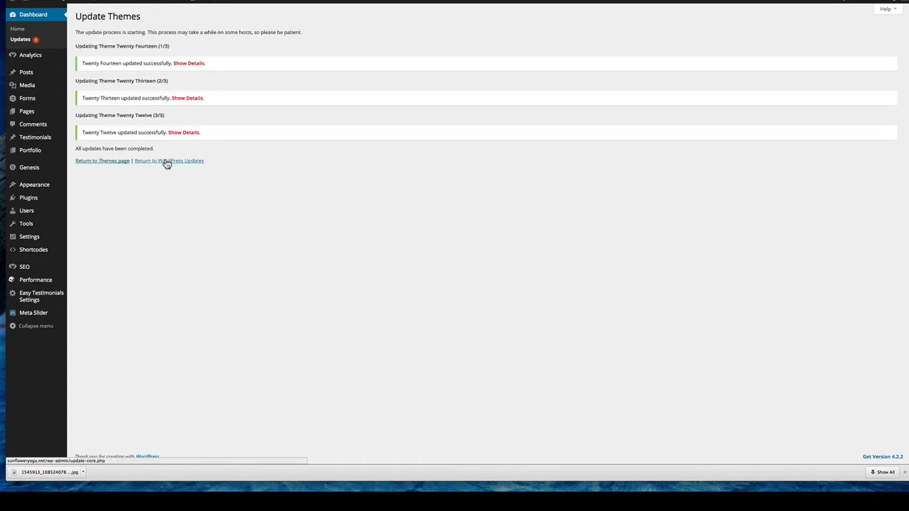
mouse_move(169, 160)
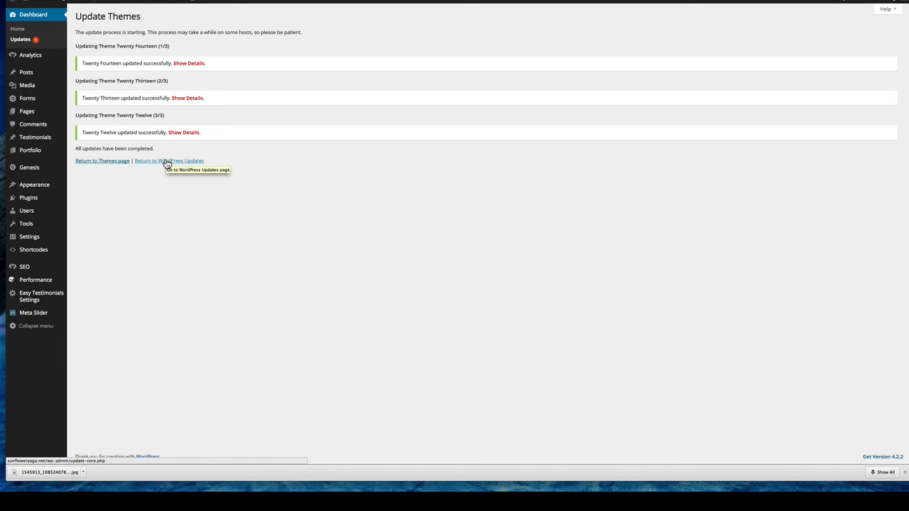
left_click(169, 160)
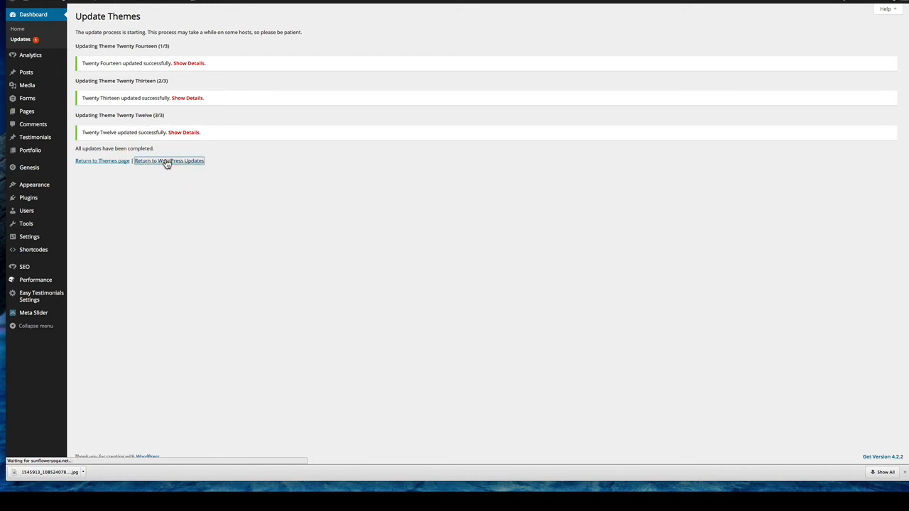
- Return to the WordPress Updates overview showing themes up to date and core 4.2.2 pending
left_click(169, 160)
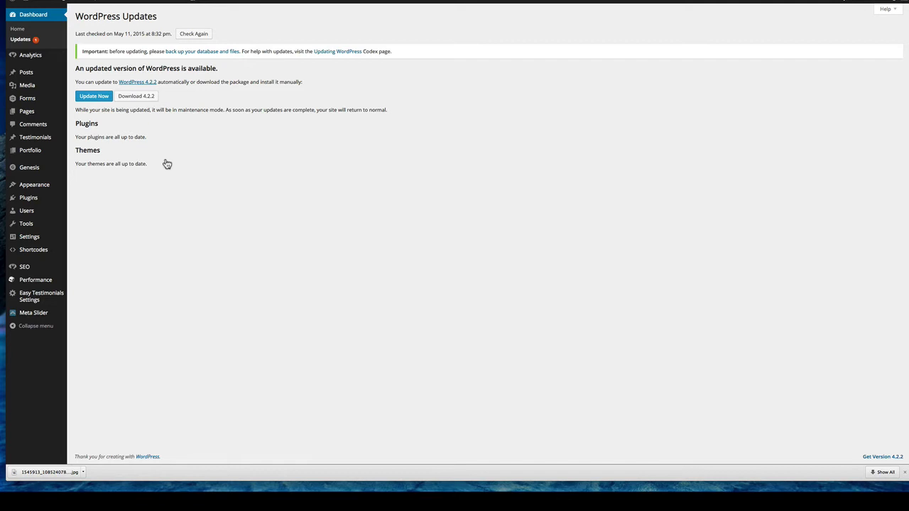
mouse_move(94, 162)
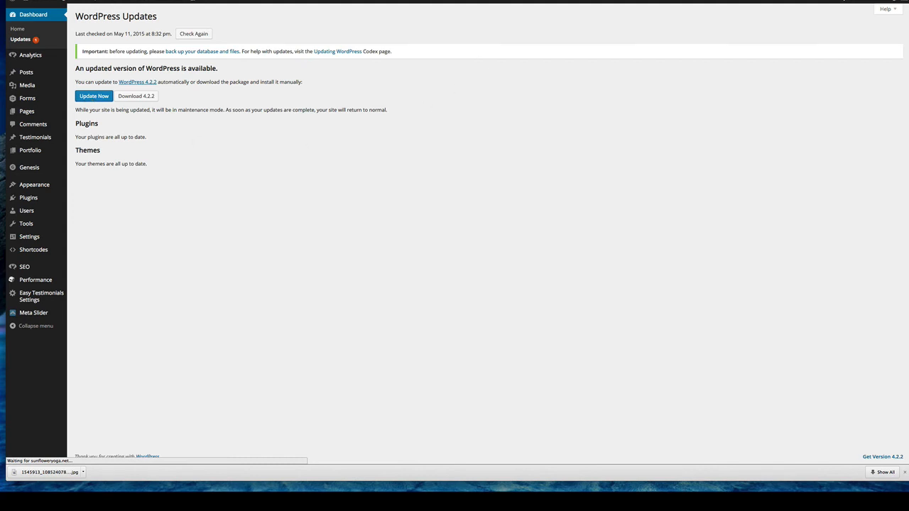
mouse_move(471, 108)
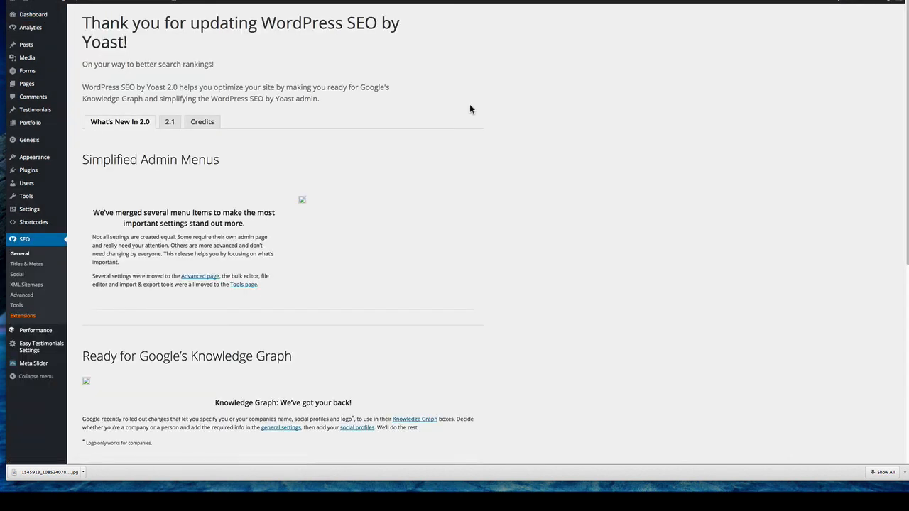
mouse_move(316, 173)
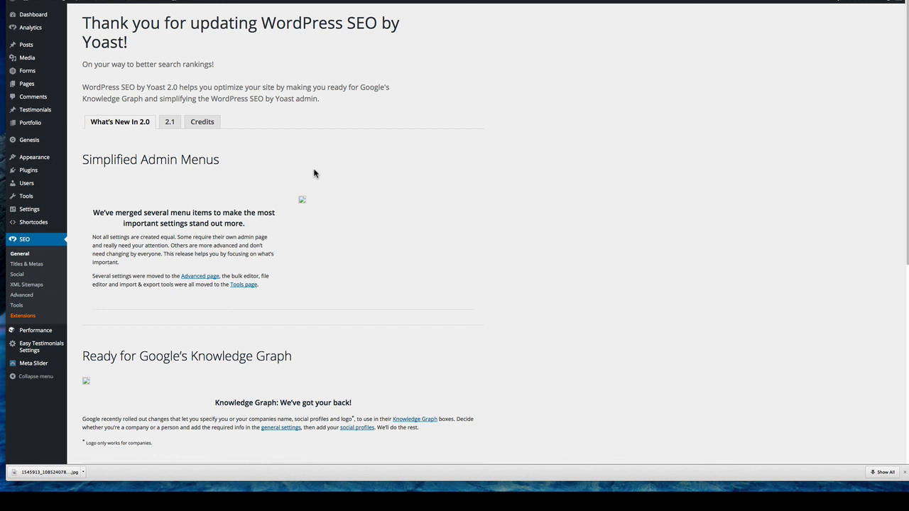